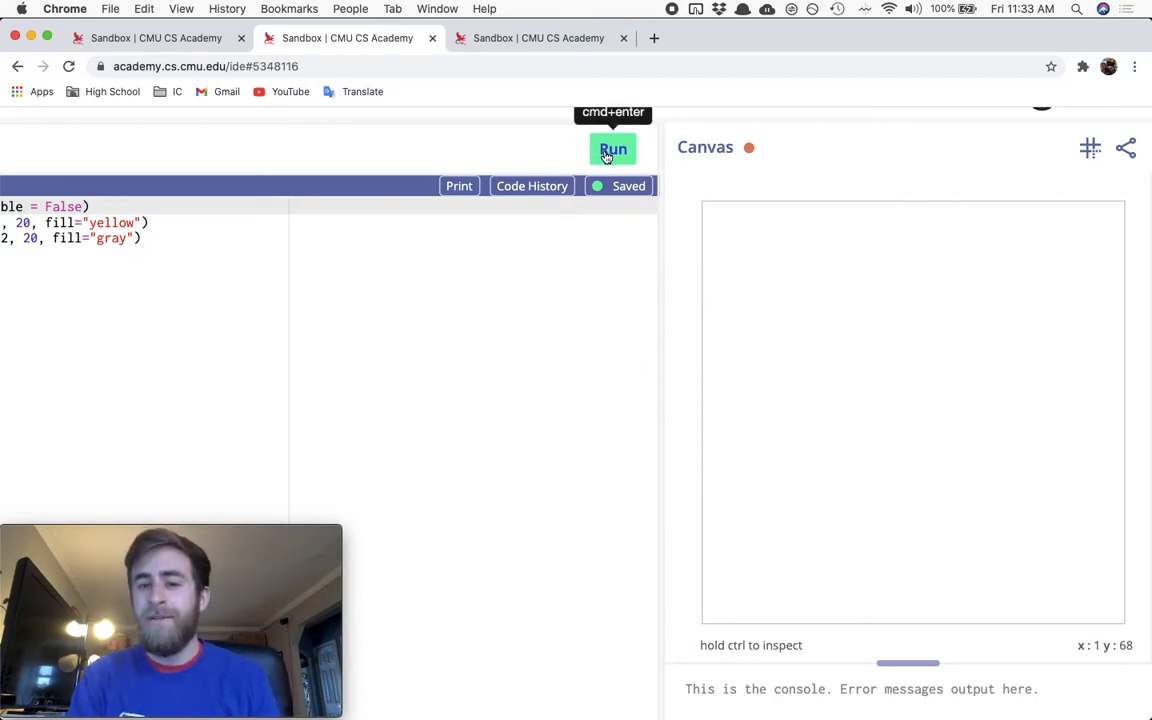
Run the sandbox so the yellow sun and gray moon draw with the line hidden
click(612, 148)
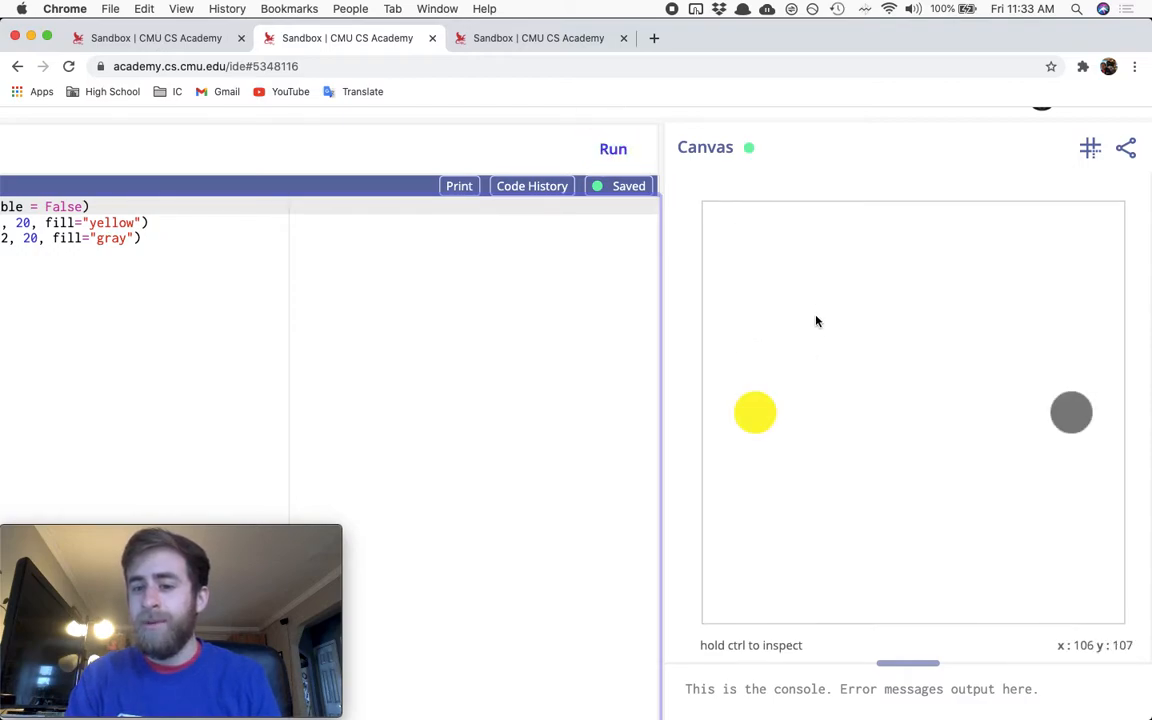
mouse_move(870, 528)
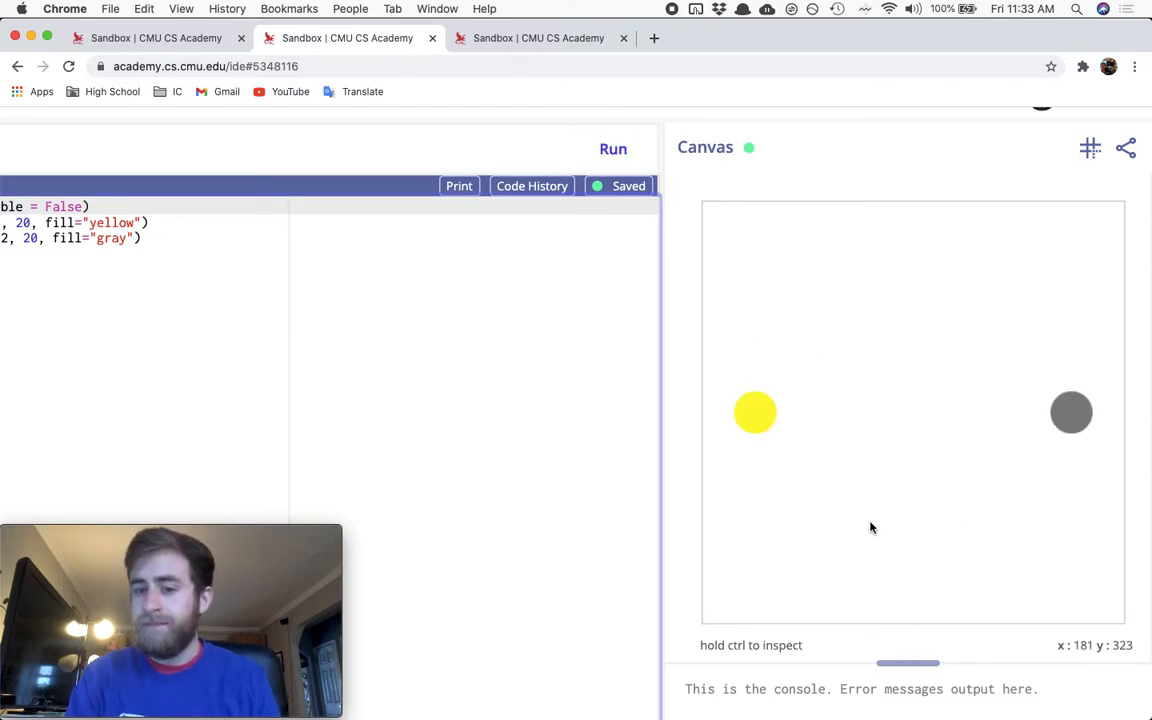
mouse_move(938, 518)
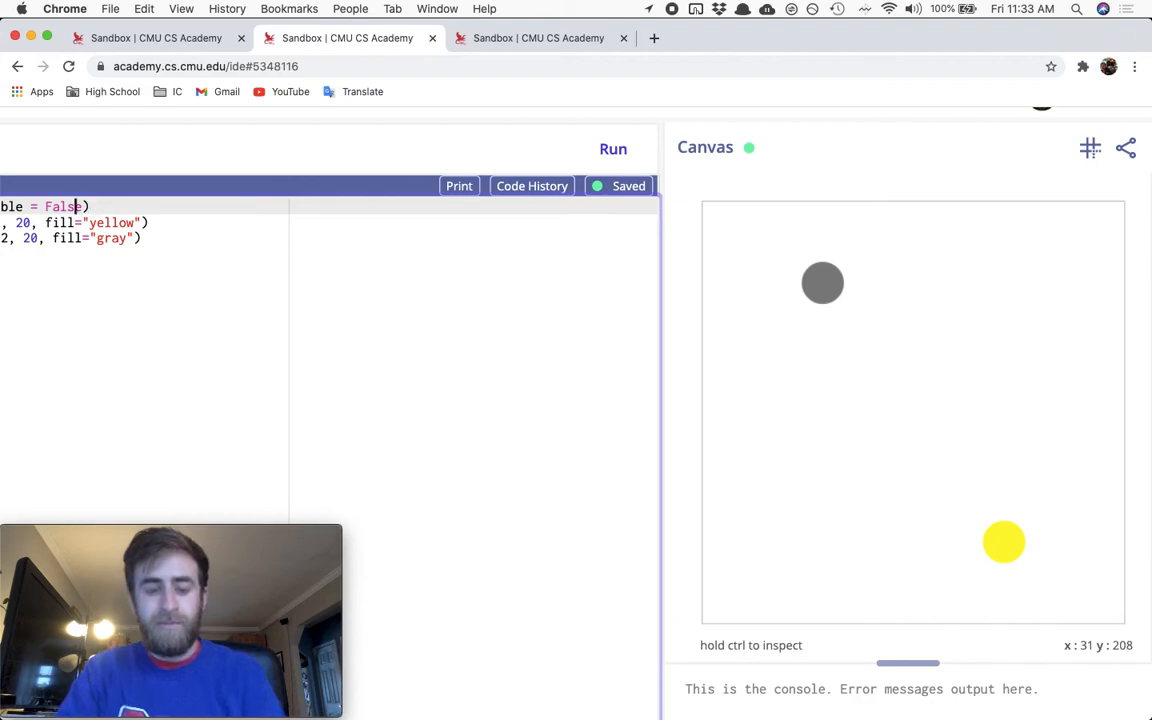
Set the line's visible flag to True, rerun to show it, then set it back to False
text(True)
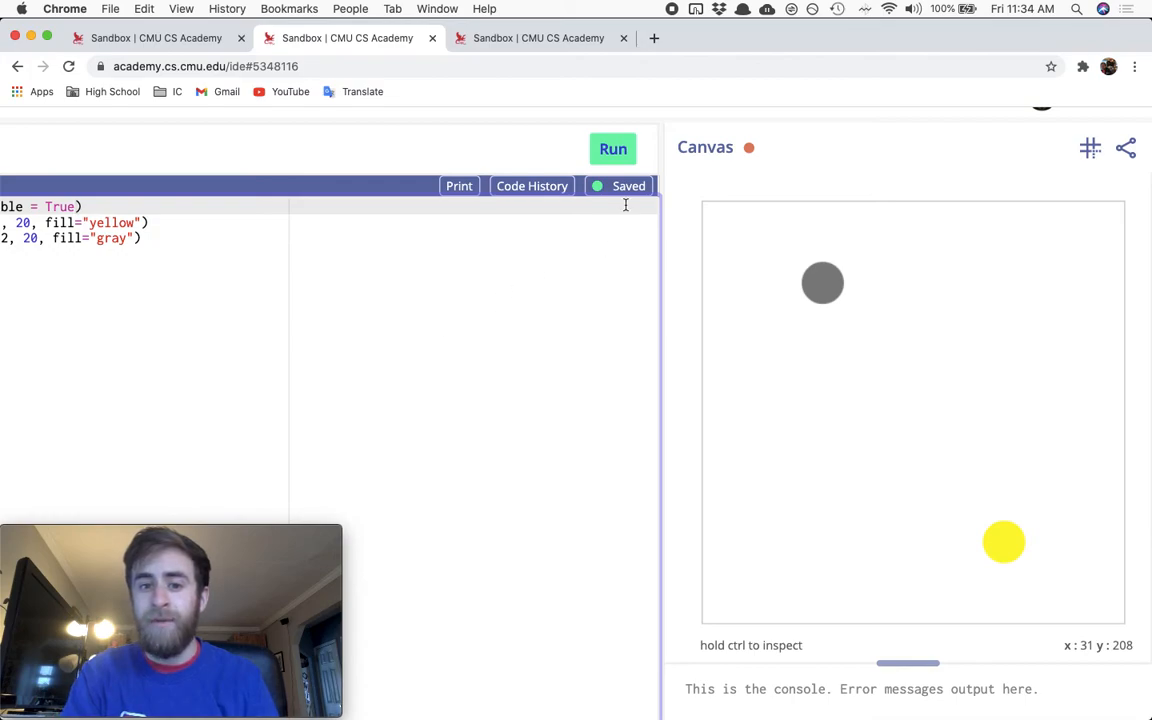
click(612, 148)
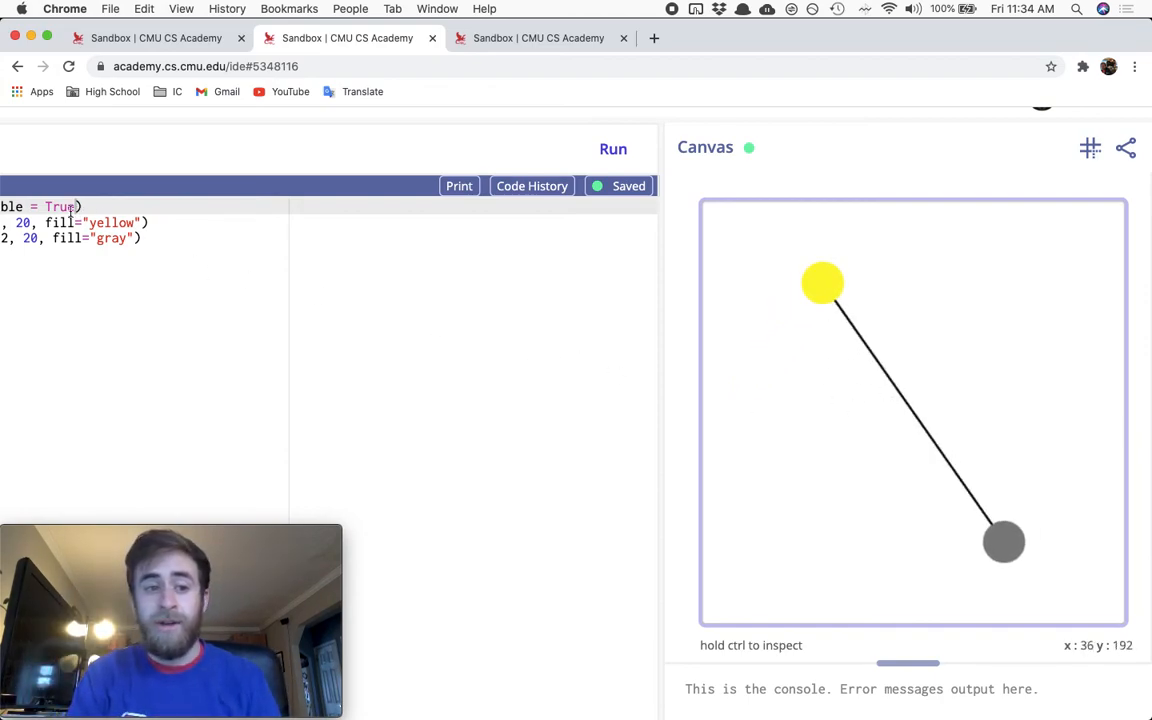
text(F)
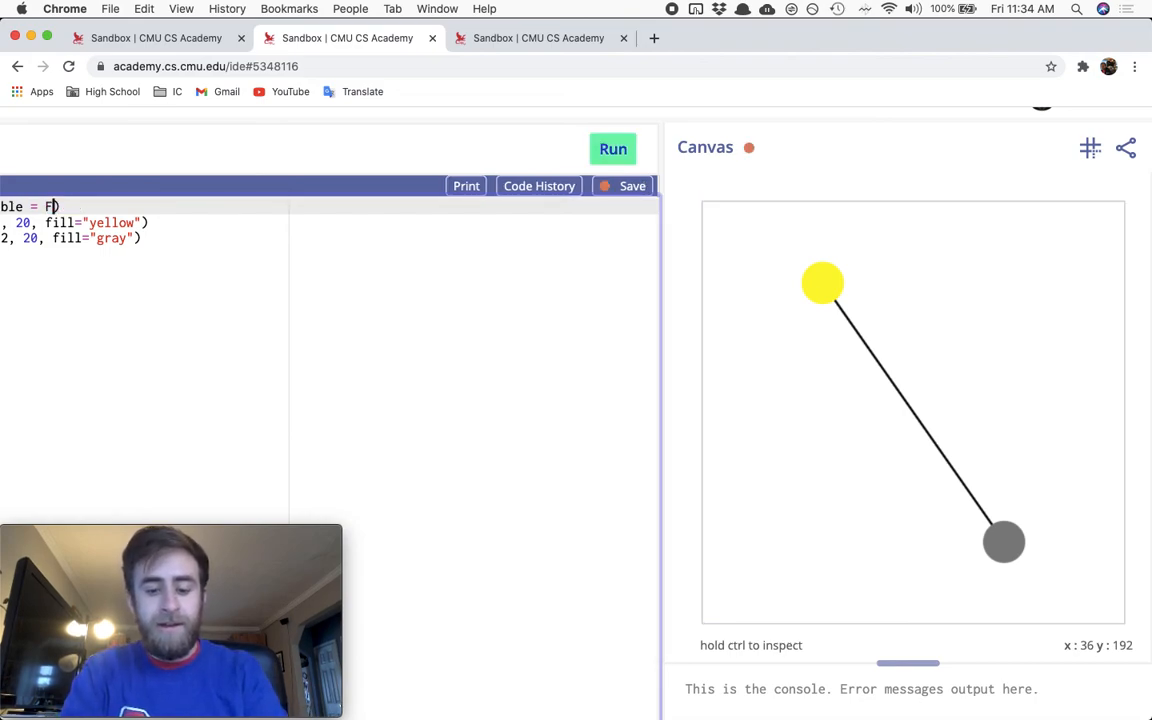
text(alse)
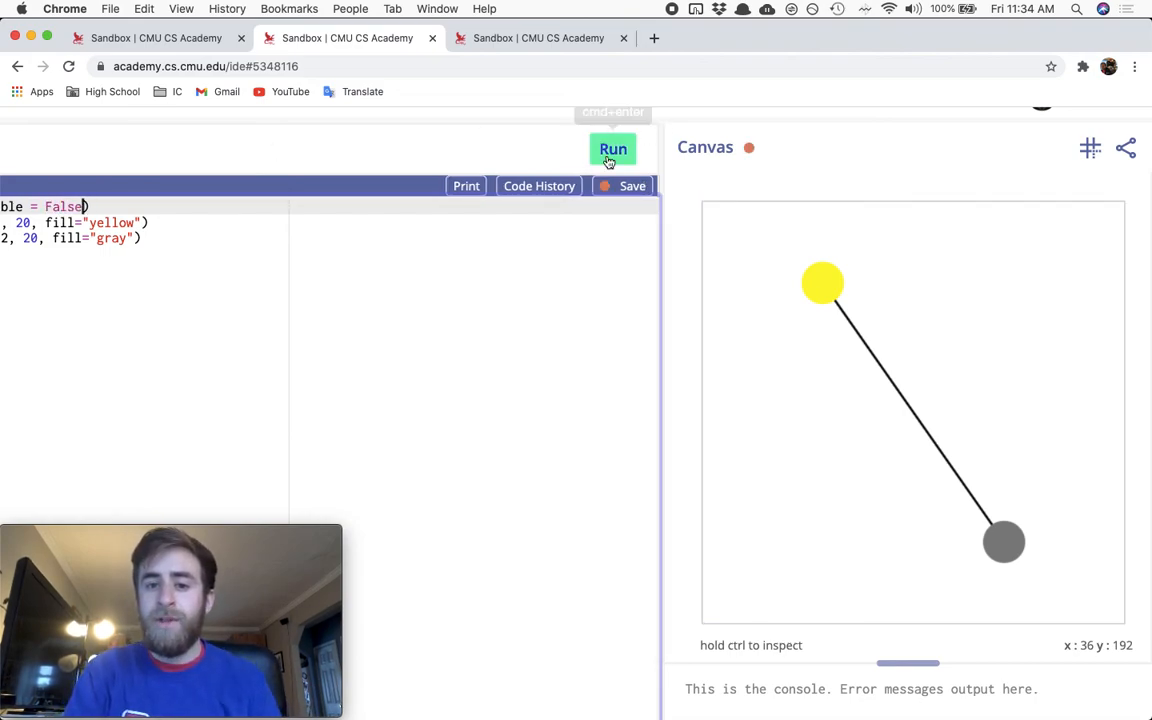